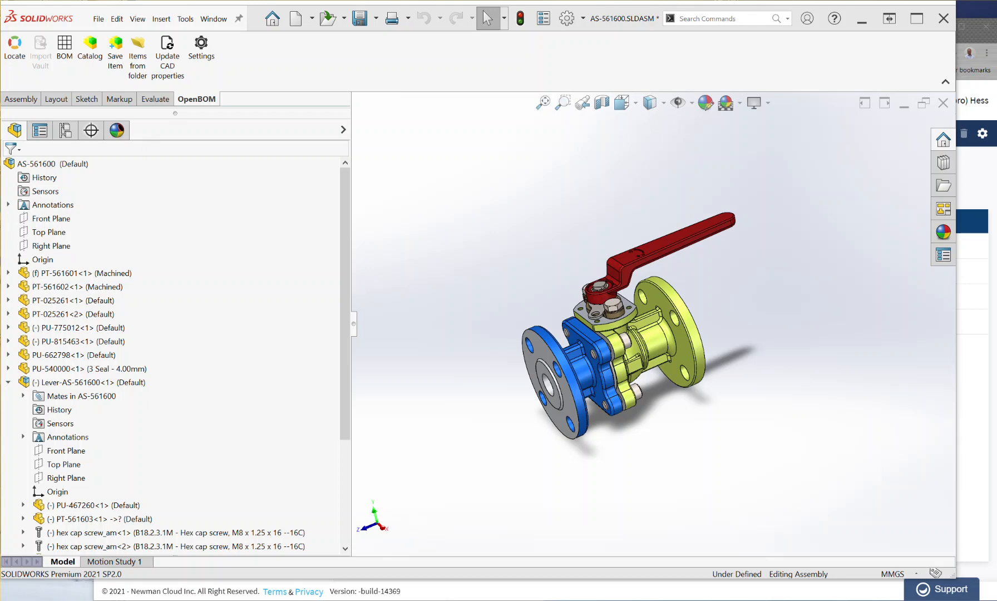
mouse_move(919, 494)
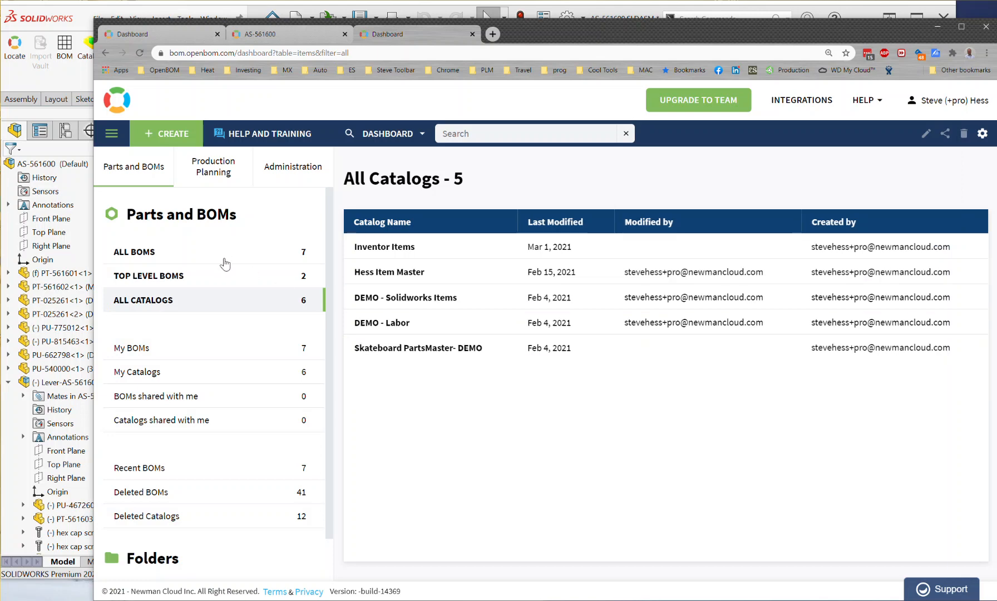
From All BOMs, view the Lever-AS-561600 BOM, then switch to the AS-561600 BOM.
click(134, 252)
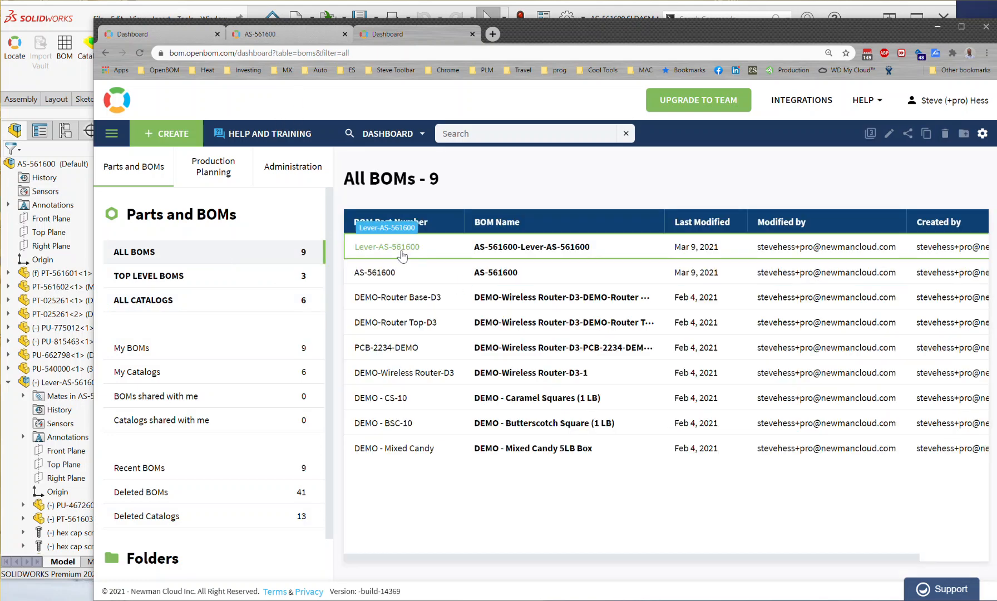
click(384, 247)
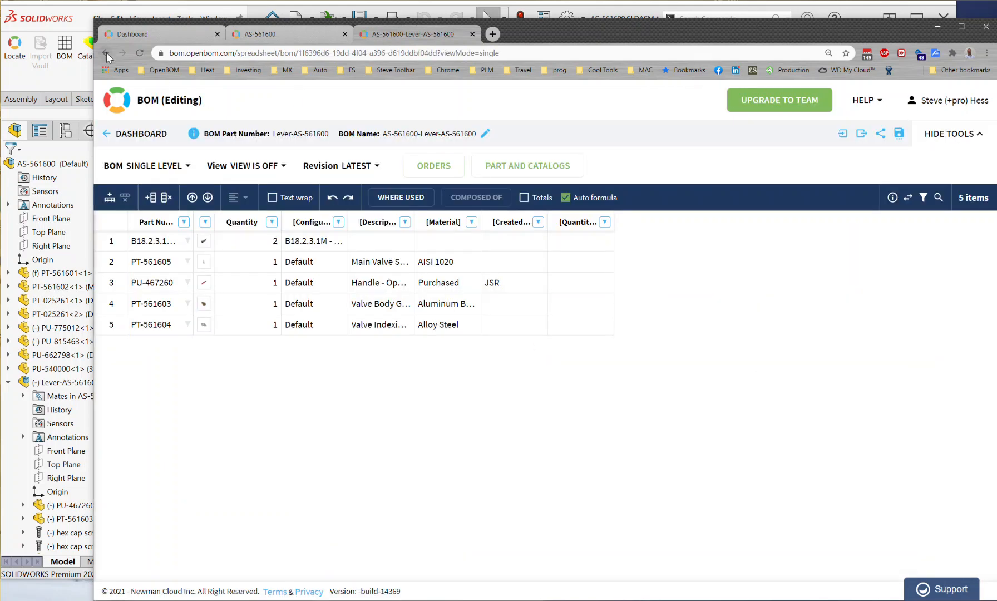
click(106, 52)
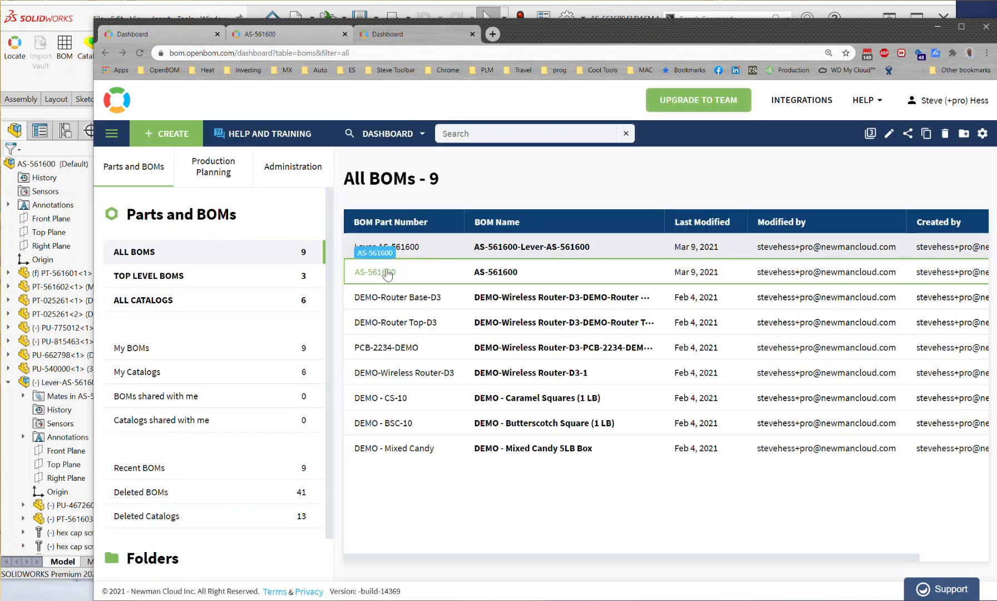
click(373, 273)
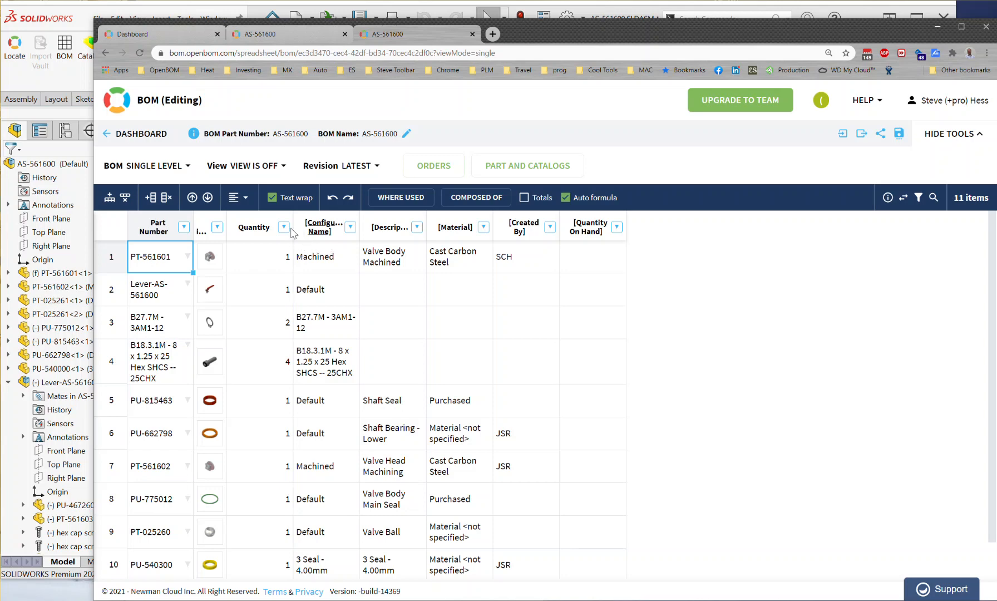
mouse_move(398, 226)
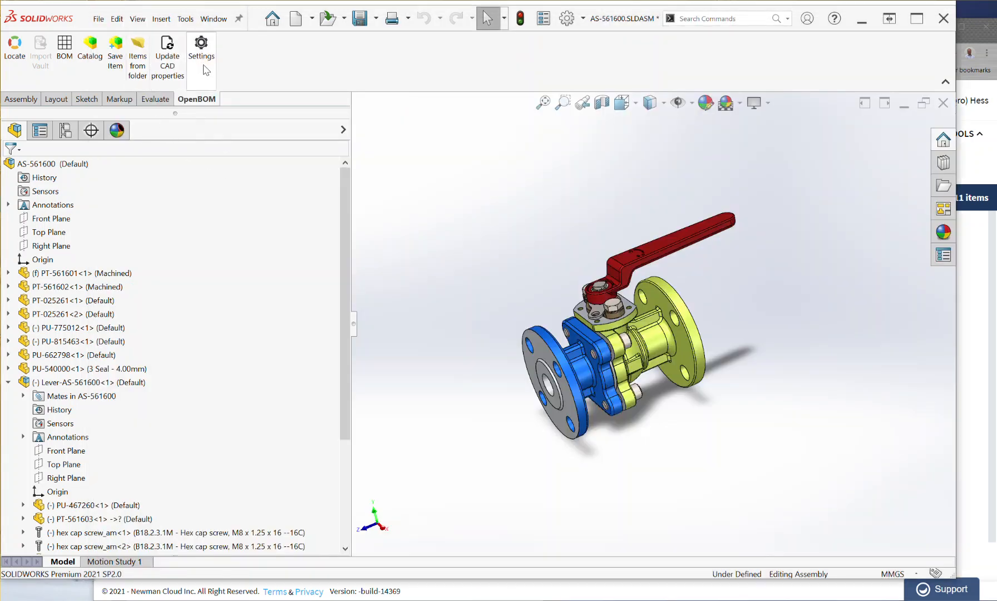
Review the OpenBOM Settings showing the CAT catalog property set in use.
click(201, 48)
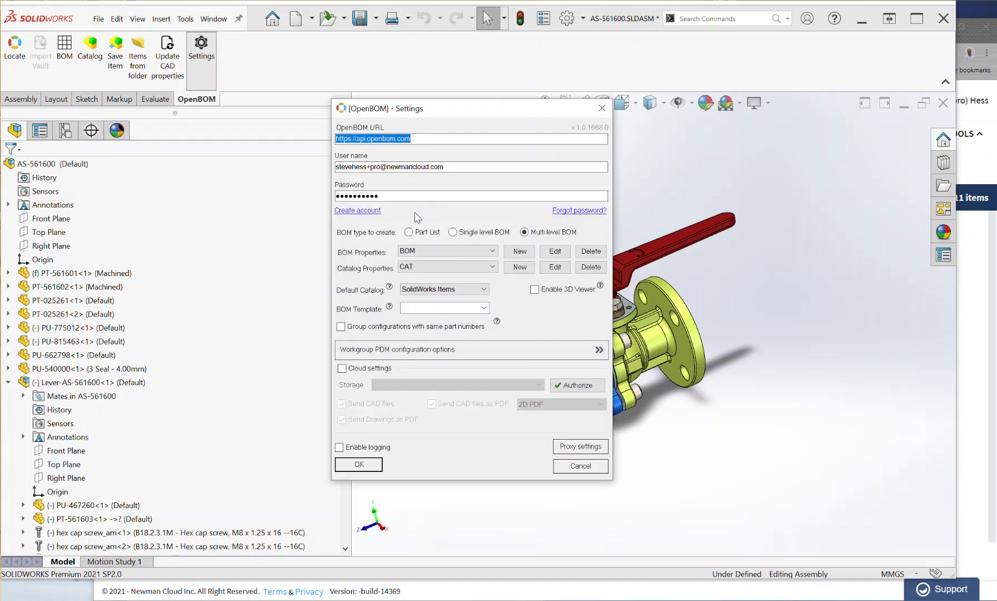
click(445, 266)
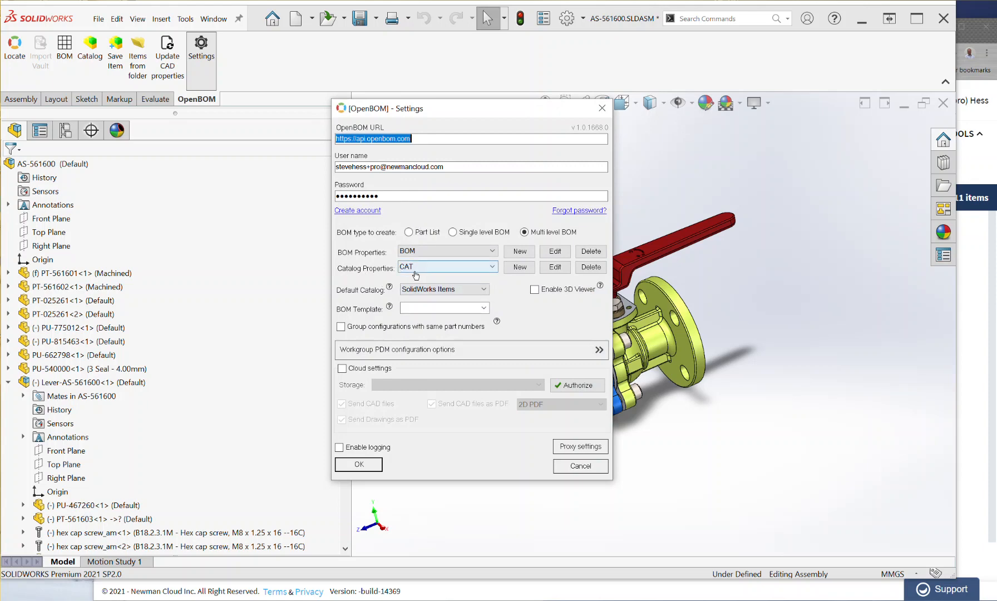
click(554, 266)
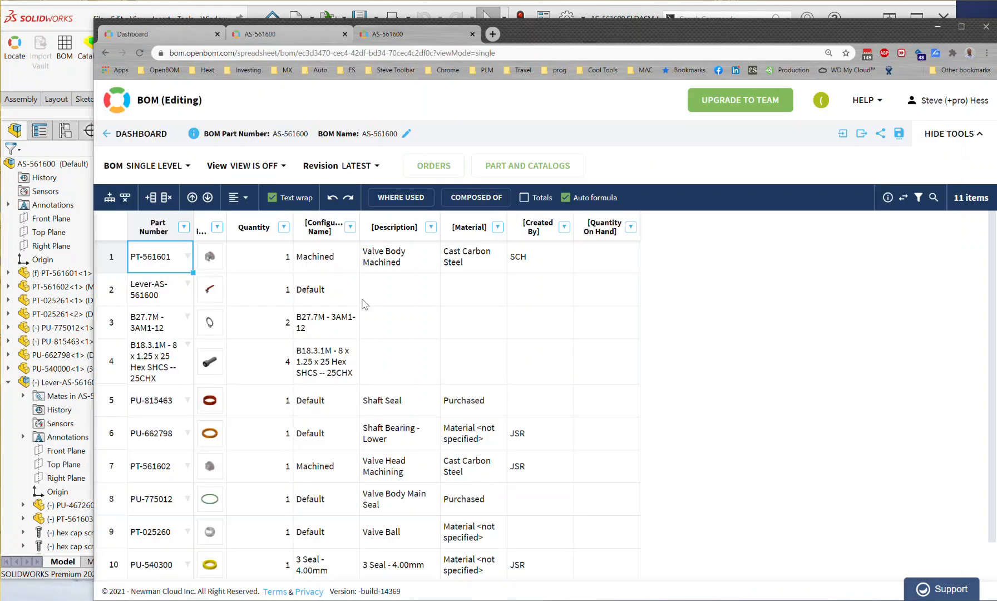
mouse_move(404, 241)
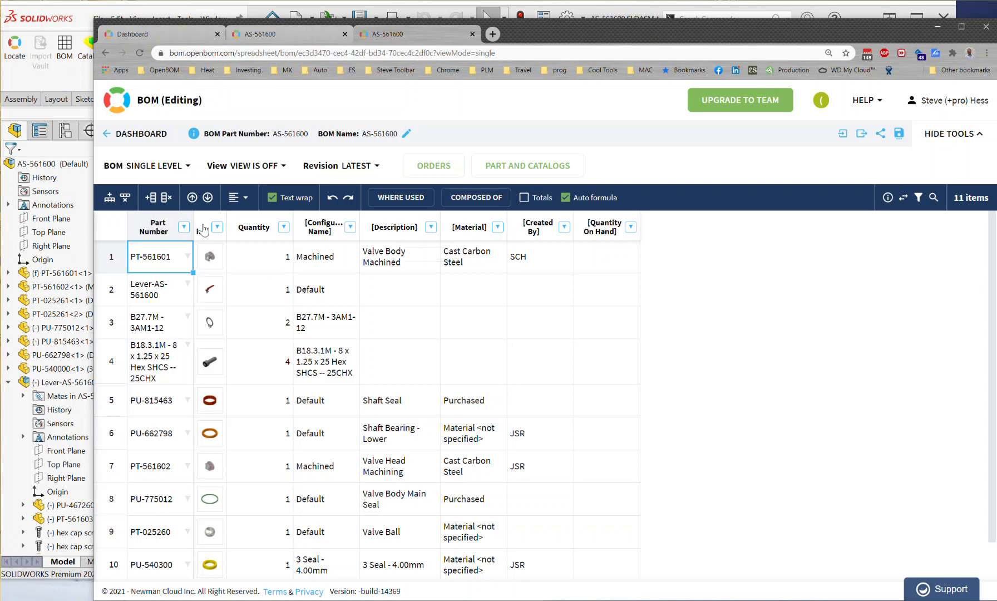
mouse_move(251, 244)
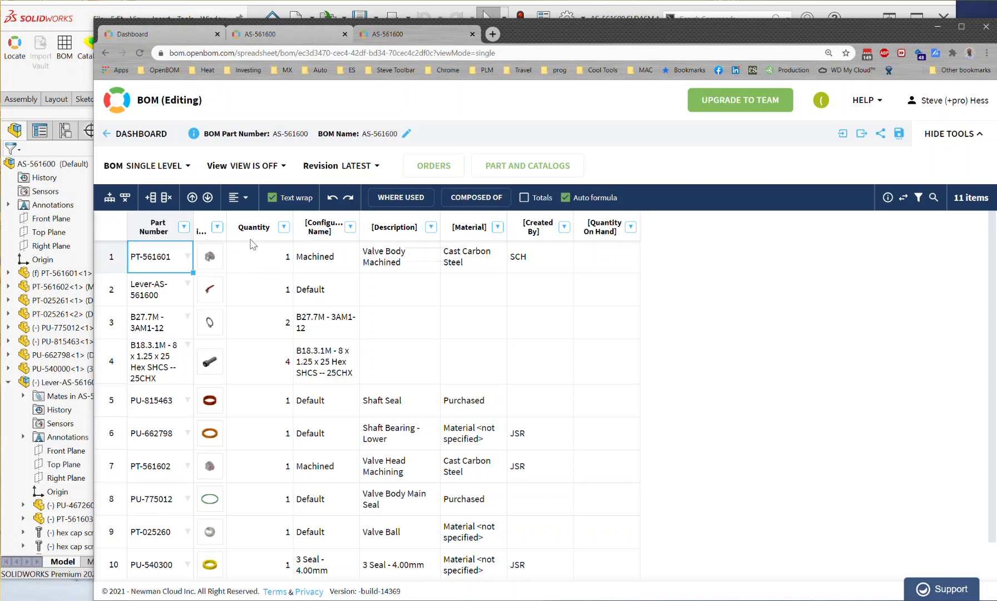
mouse_move(253, 227)
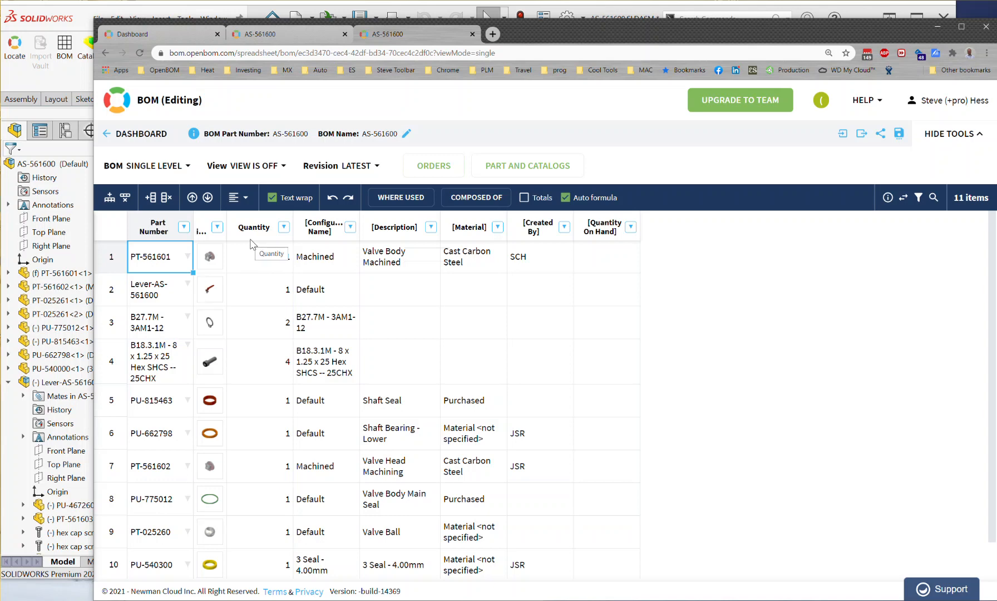
mouse_move(314, 274)
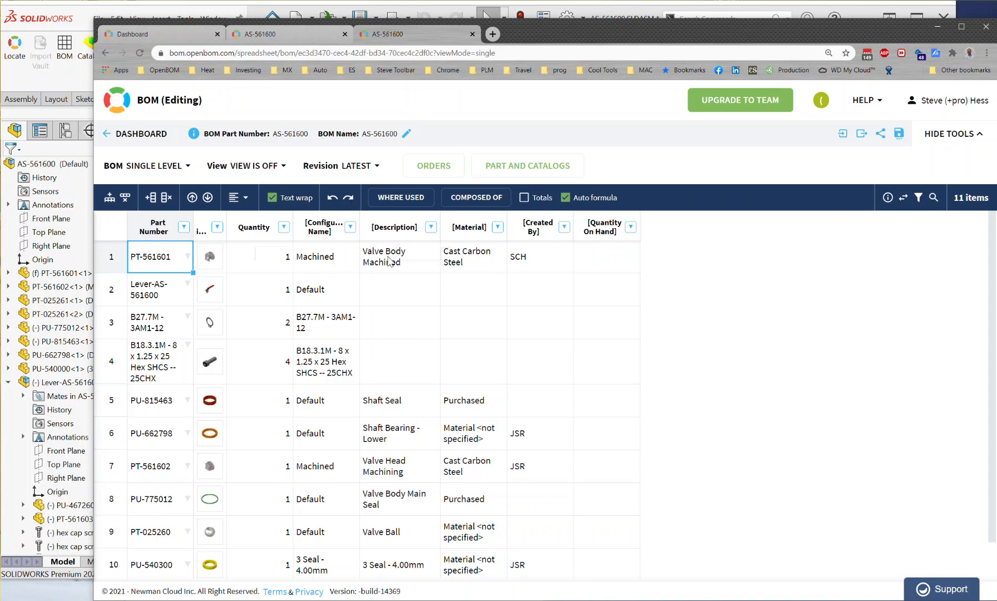
mouse_move(315, 192)
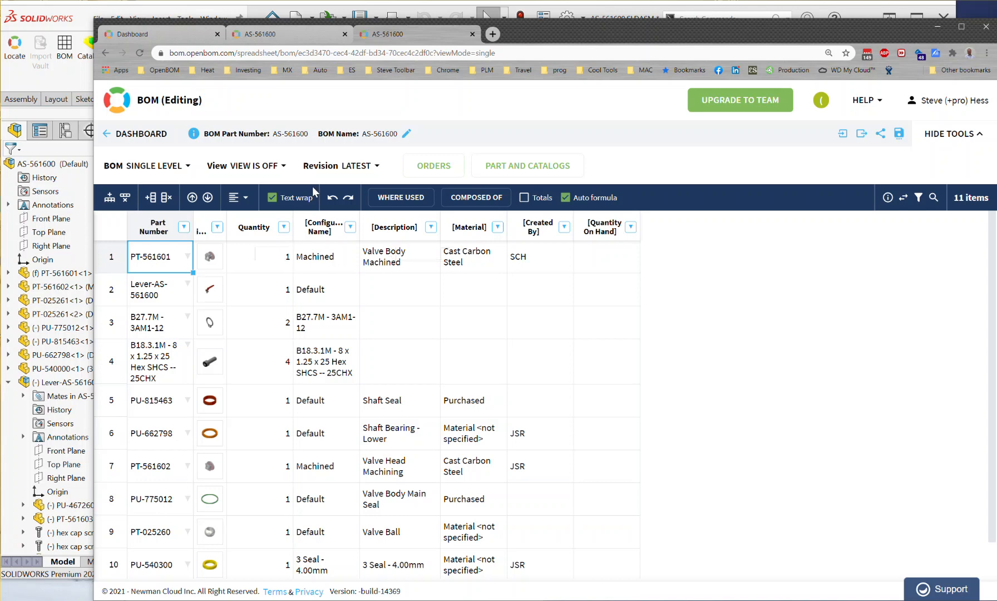
mouse_move(75, 590)
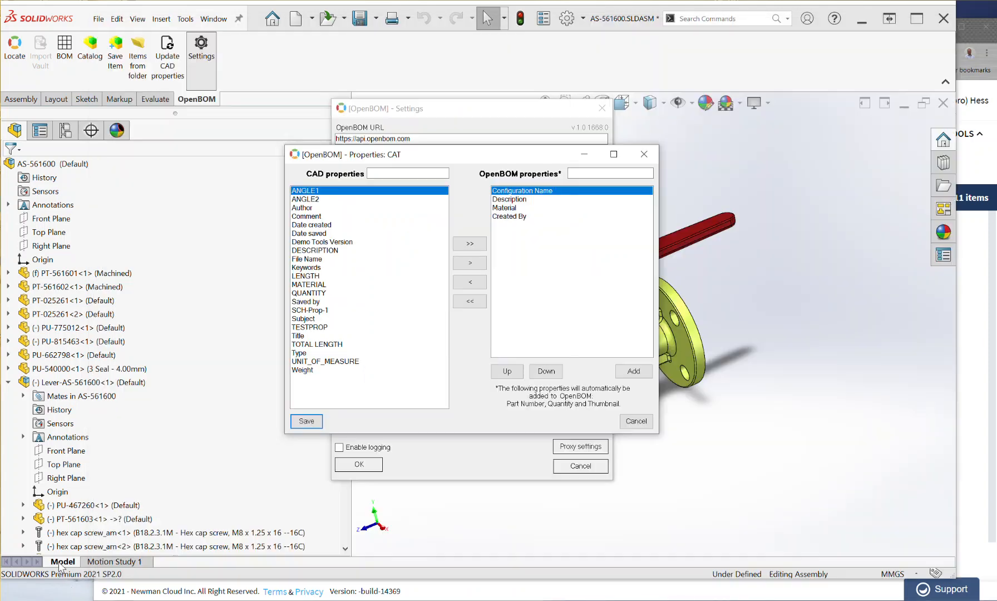
mouse_move(432, 253)
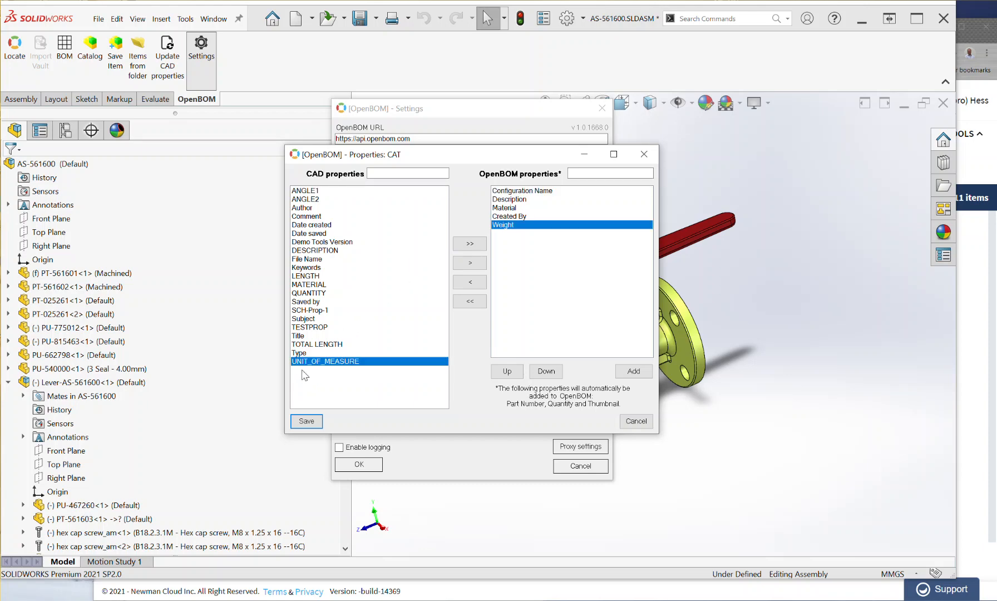
mouse_move(326, 349)
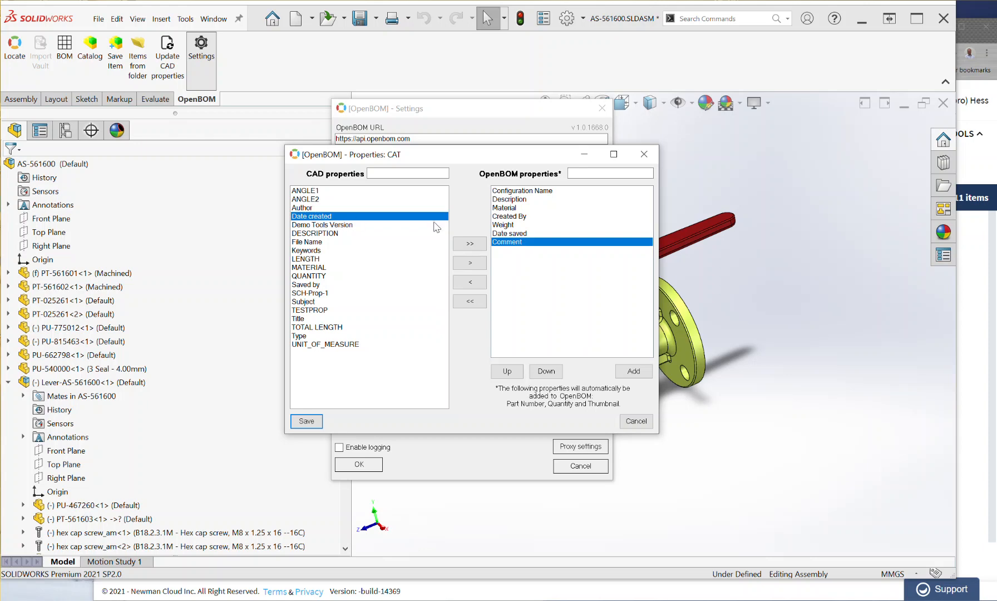
mouse_move(513, 225)
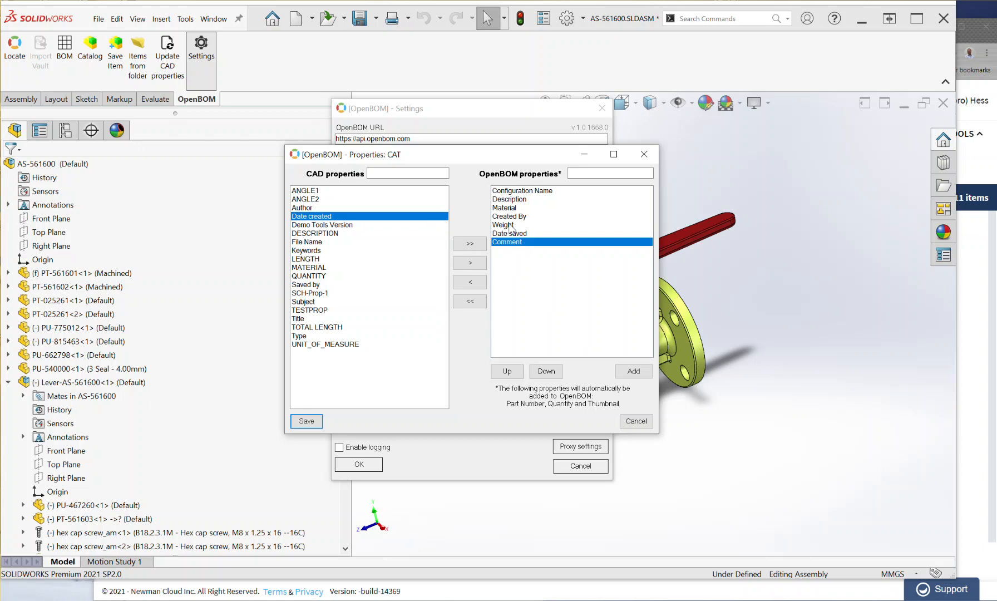
Save the CAT catalog property list with Weight, Date saved and Comment added.
click(306, 421)
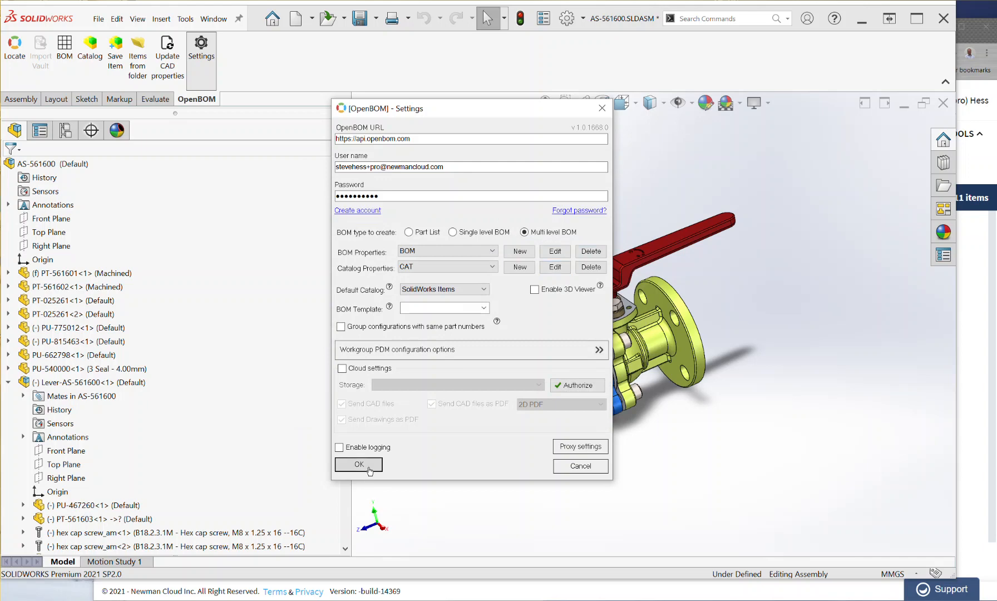
Close the settings and run the catalog and multi-level BOM update for AS-561600.
click(358, 464)
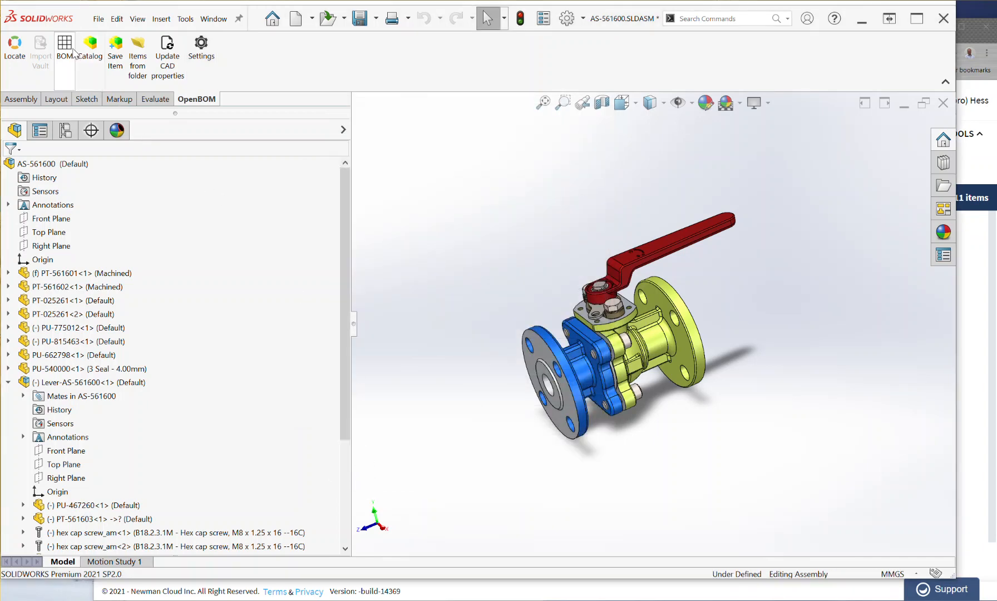
click(64, 48)
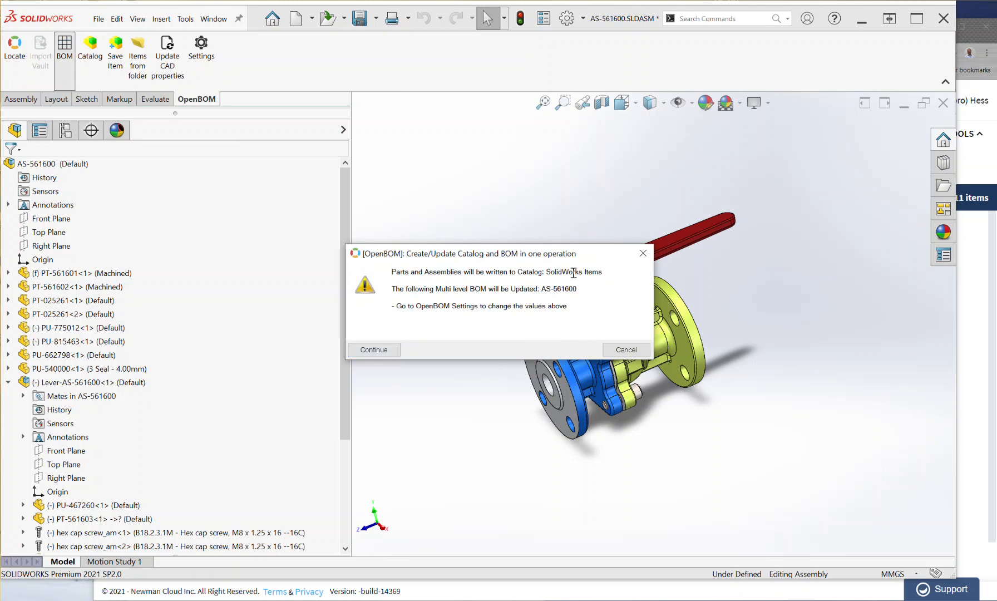
mouse_move(589, 278)
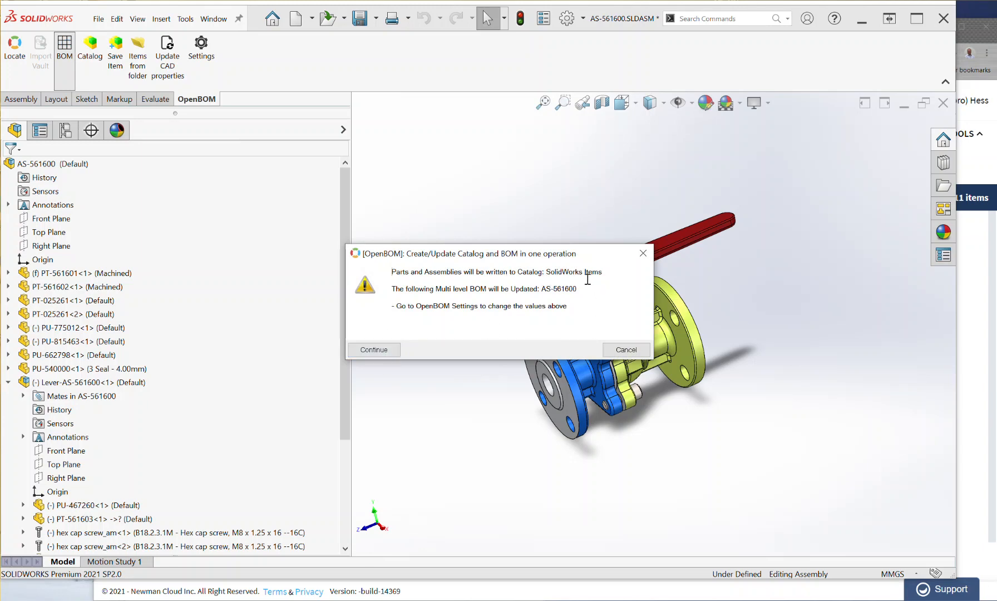
click(373, 349)
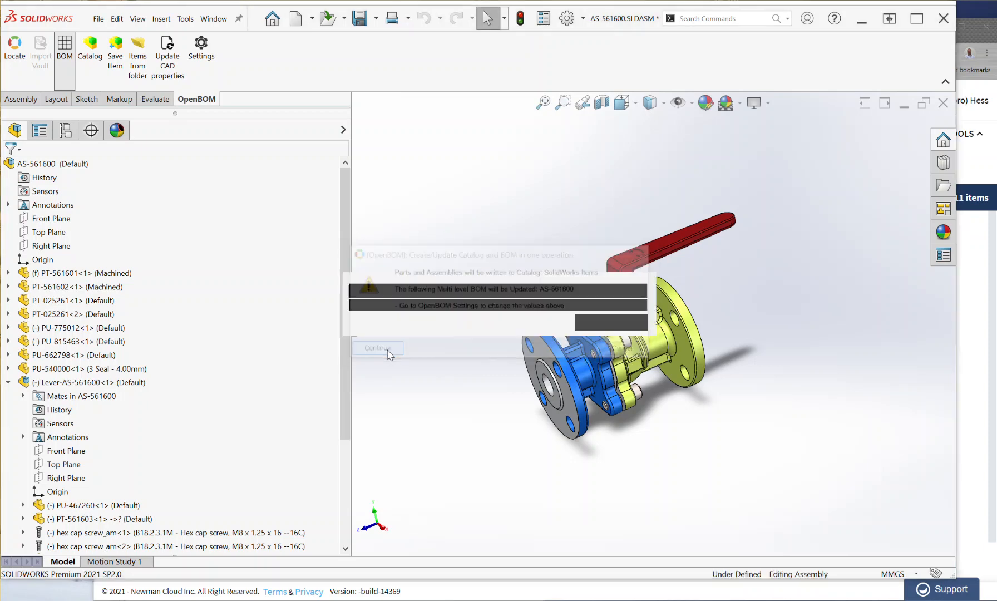
click(377, 348)
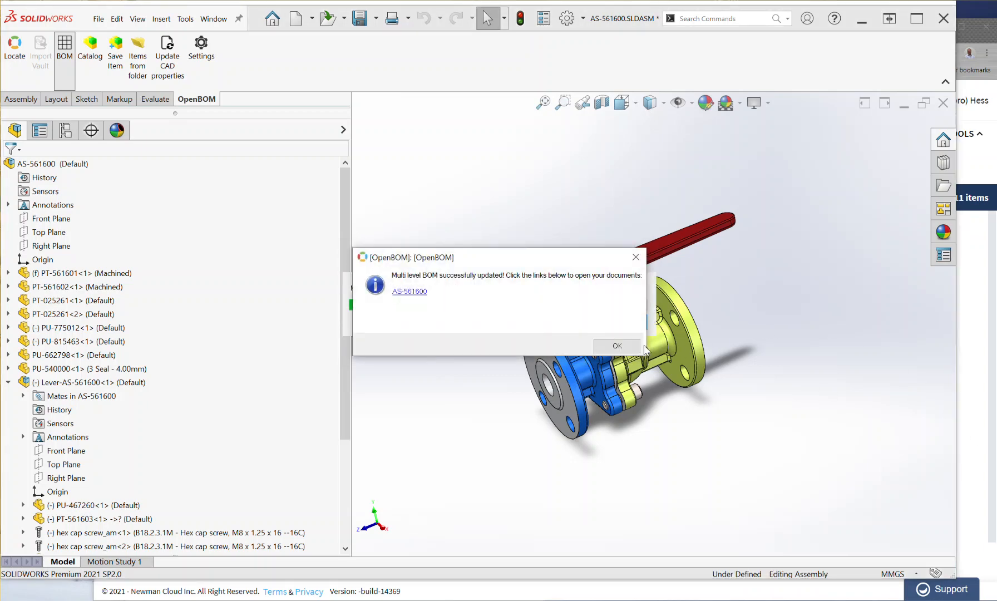
View the refreshed AS-561600 BOM in OpenBOM, then return to the SOLIDWORKS assembly.
click(408, 291)
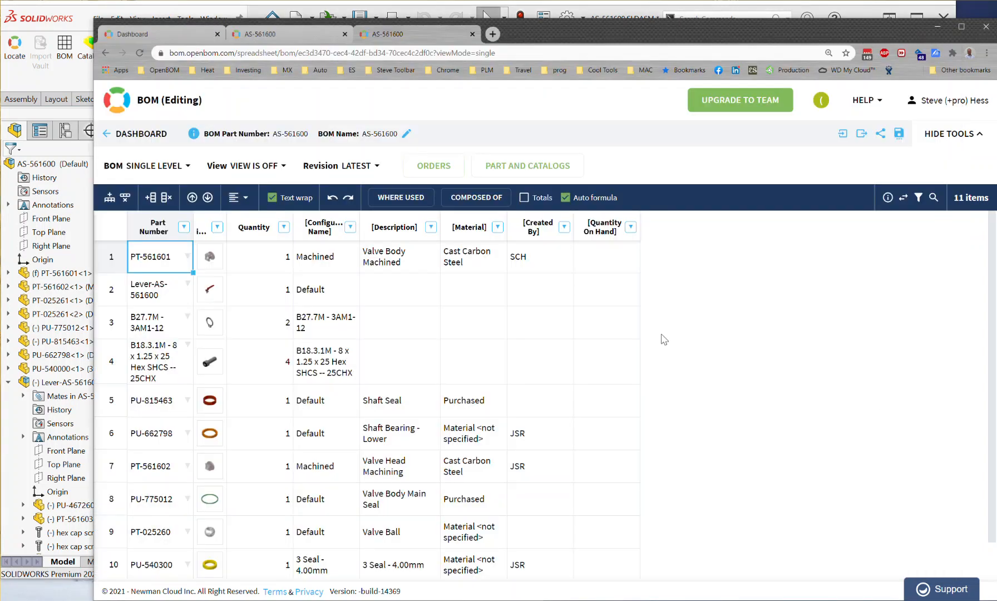
click(139, 53)
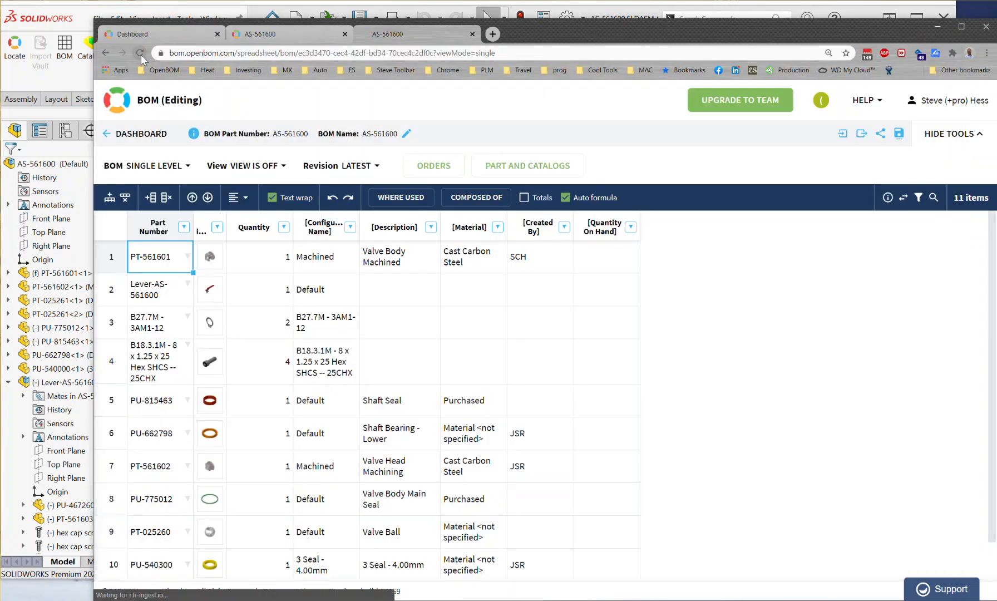
click(139, 53)
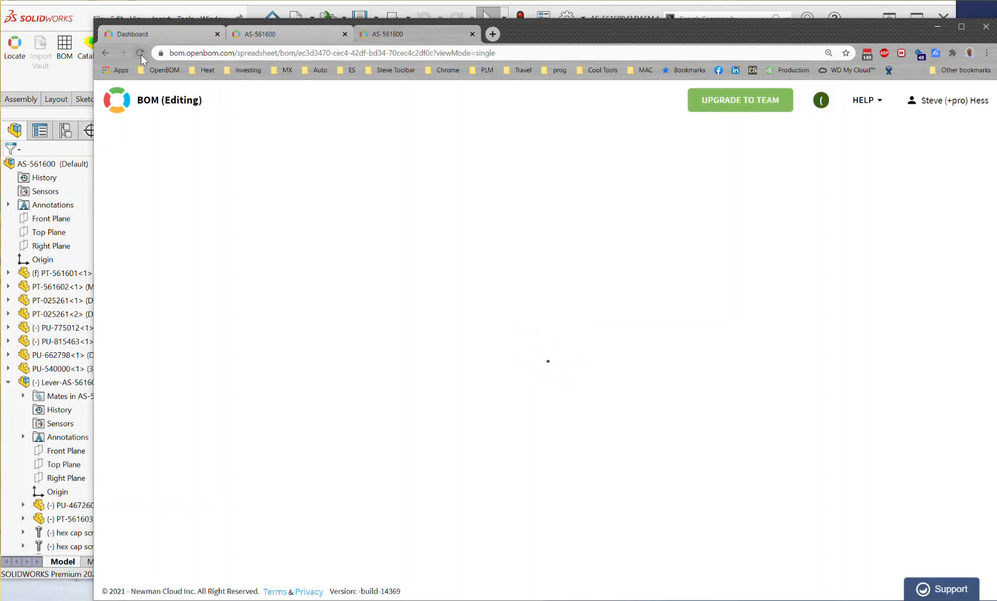
click(140, 53)
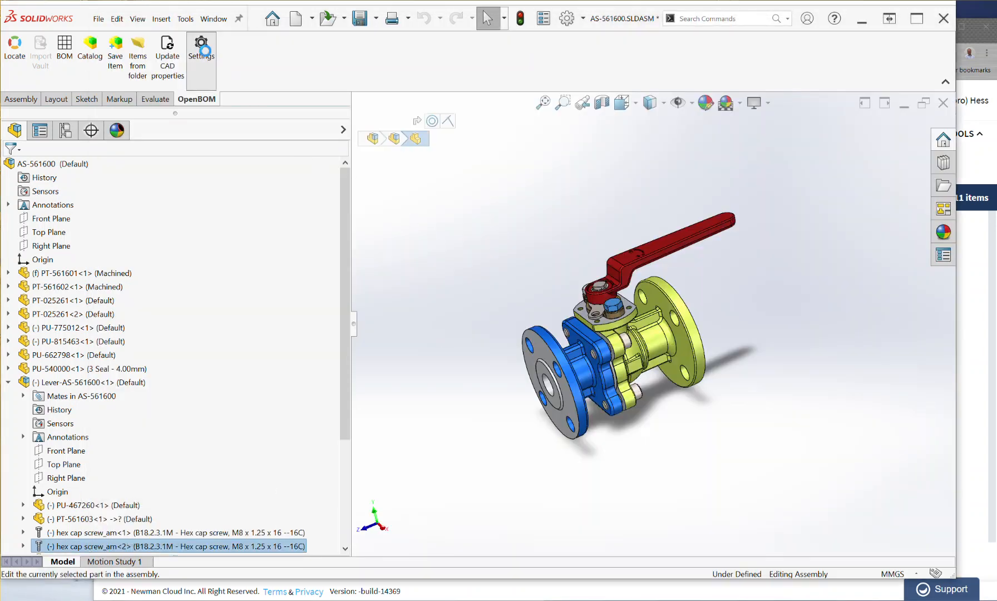
In OpenBOM Settings, start a new BOM property set and cancel it.
click(200, 51)
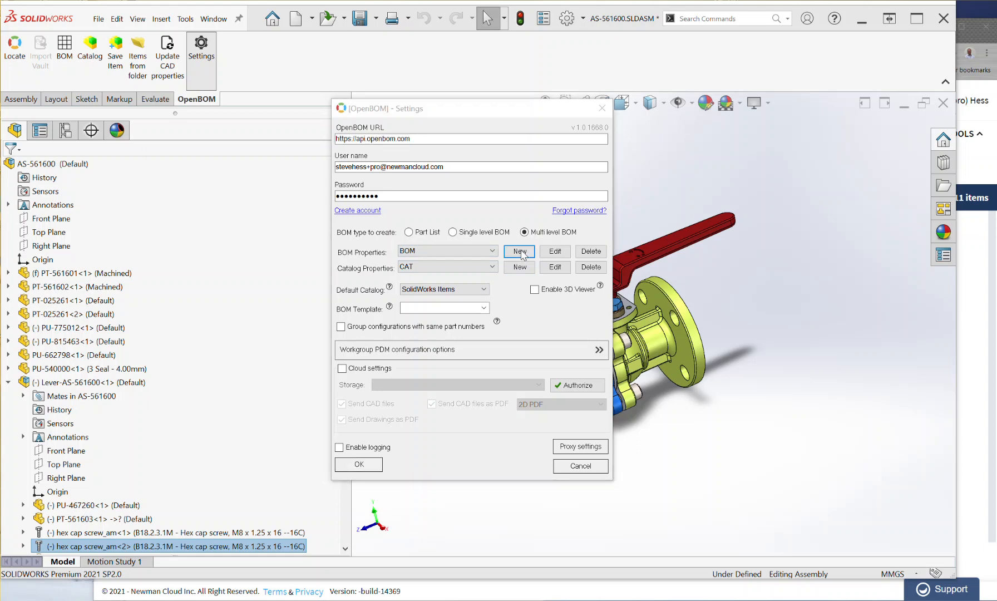
click(518, 252)
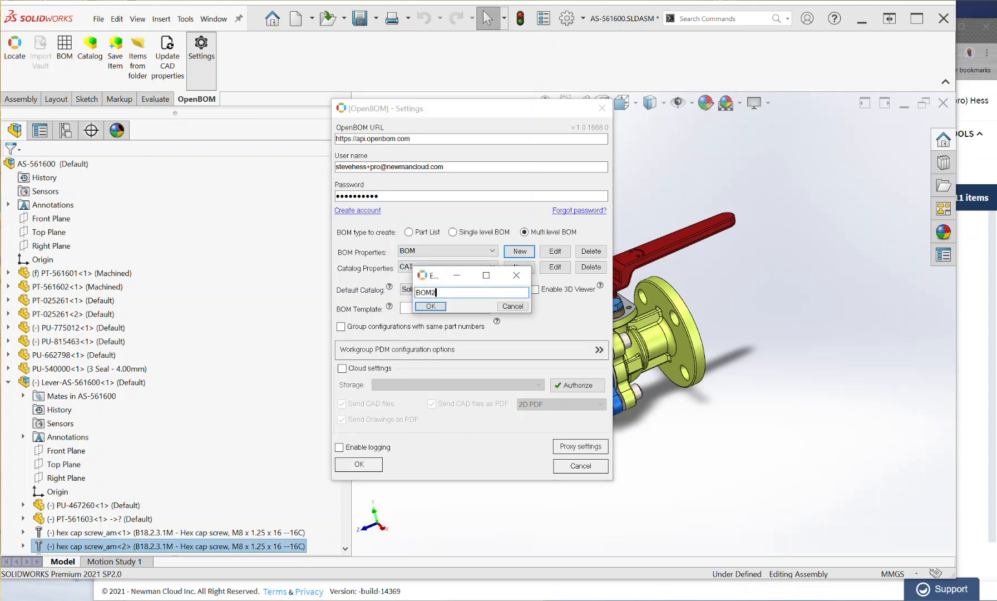
key(Ctrl+a)
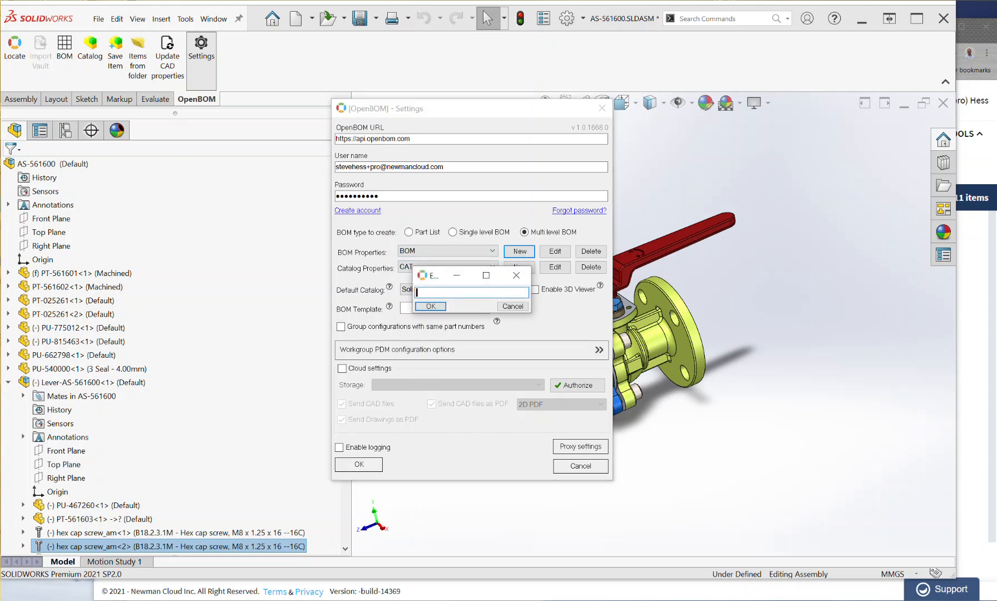
click(430, 306)
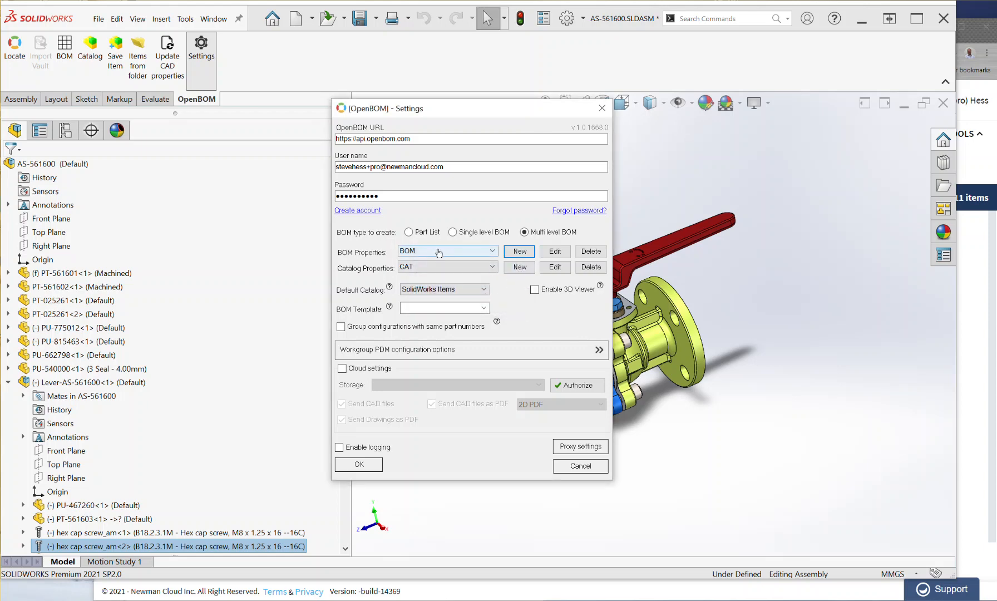
Create a new catalog property set named CAT3.
click(553, 251)
text(CAT)
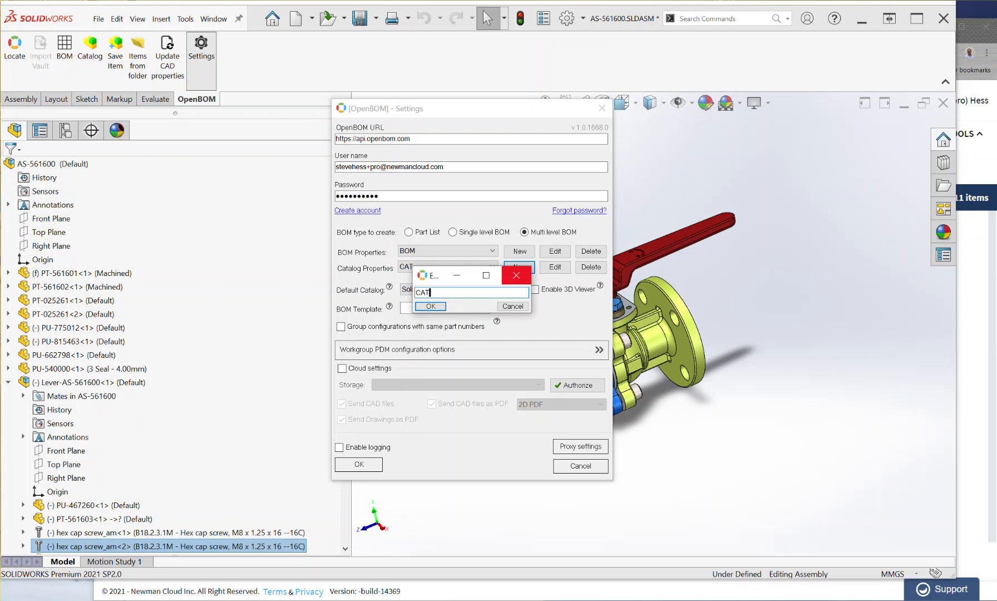
click(430, 307)
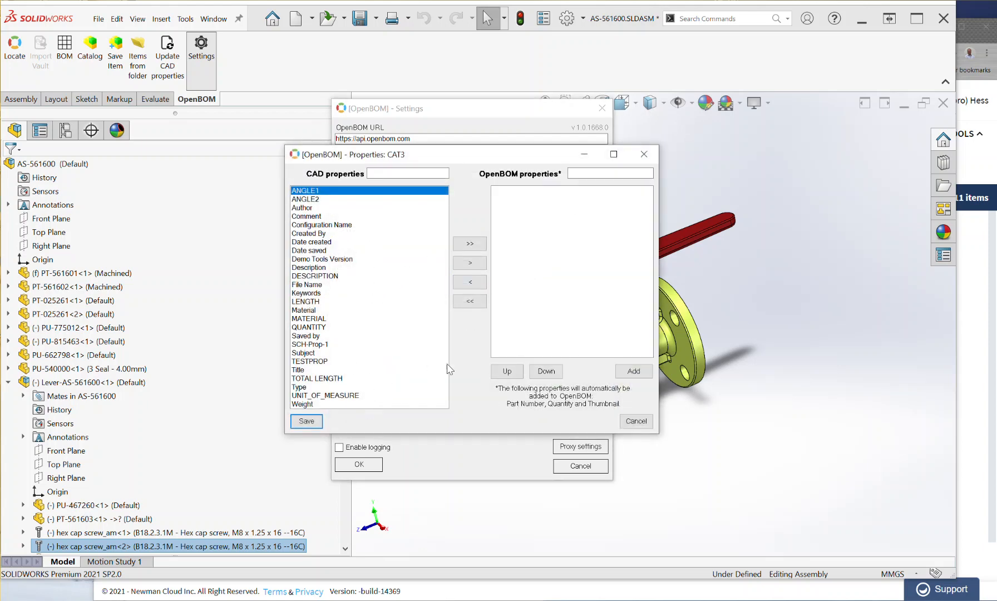
click(469, 244)
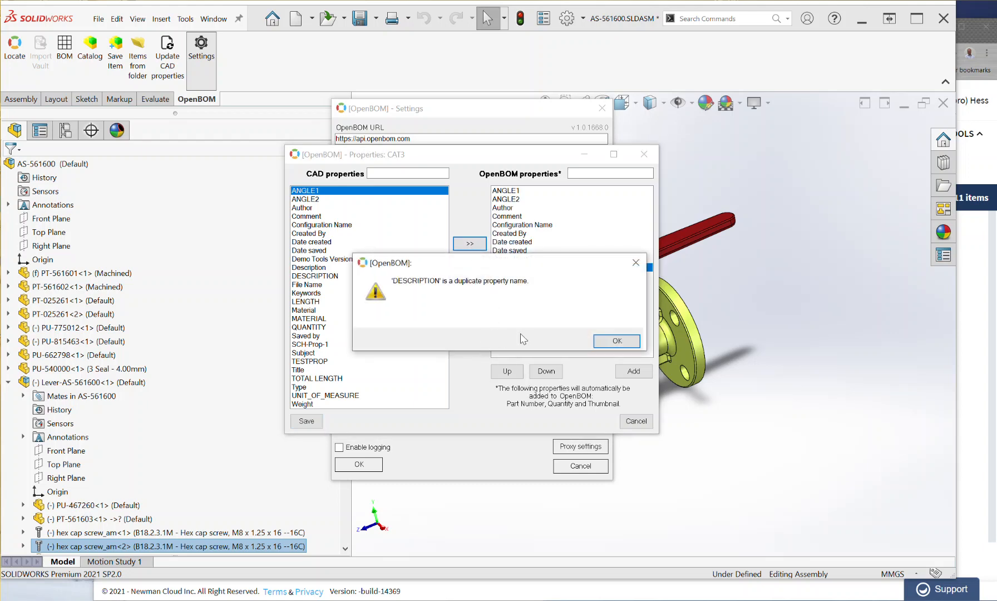
click(615, 340)
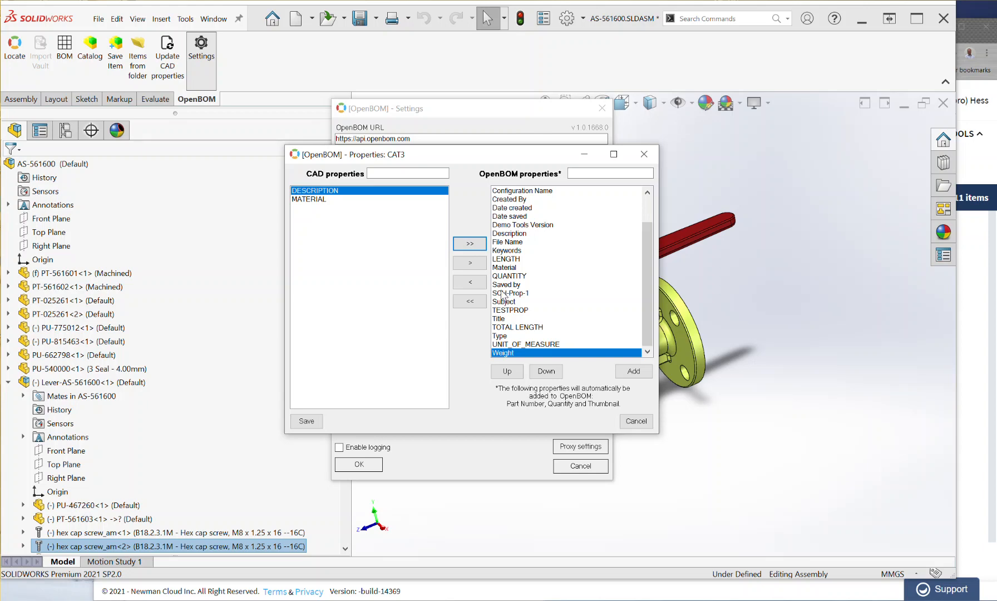
mouse_move(575, 285)
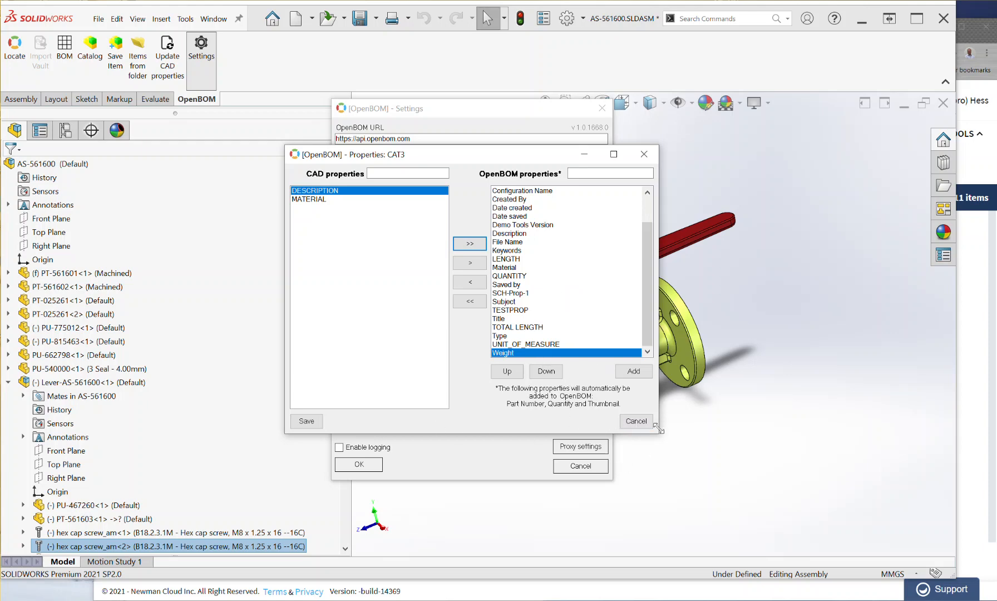
click(634, 420)
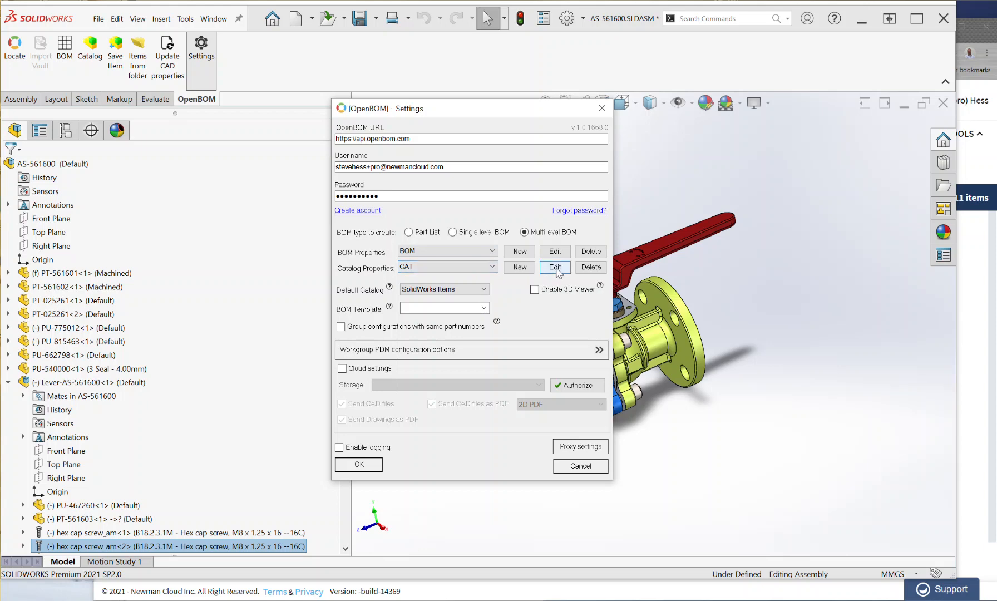
Remove Comment from the CAT catalog mapping, save it and apply the settings.
click(553, 267)
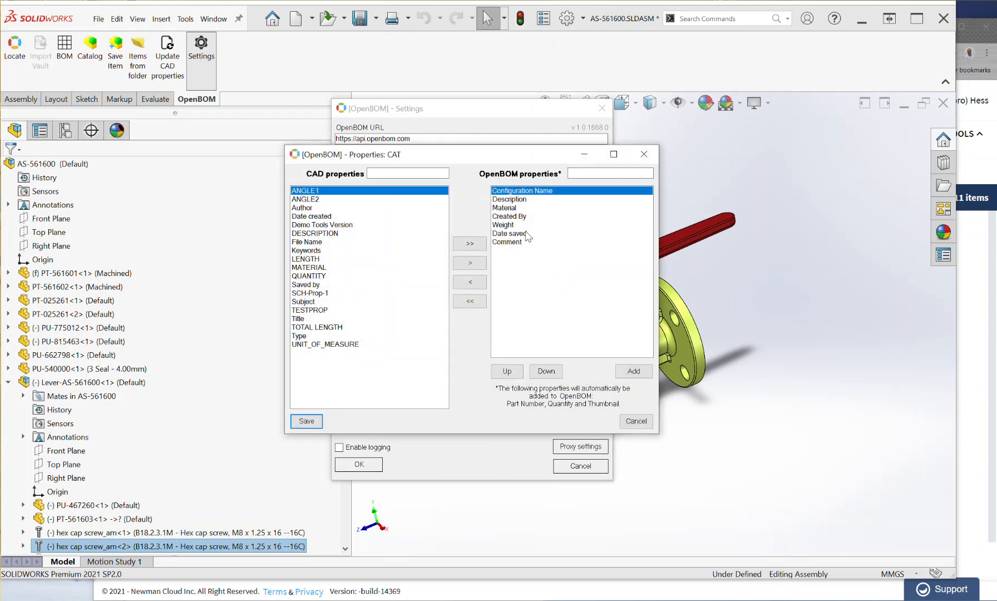
click(505, 241)
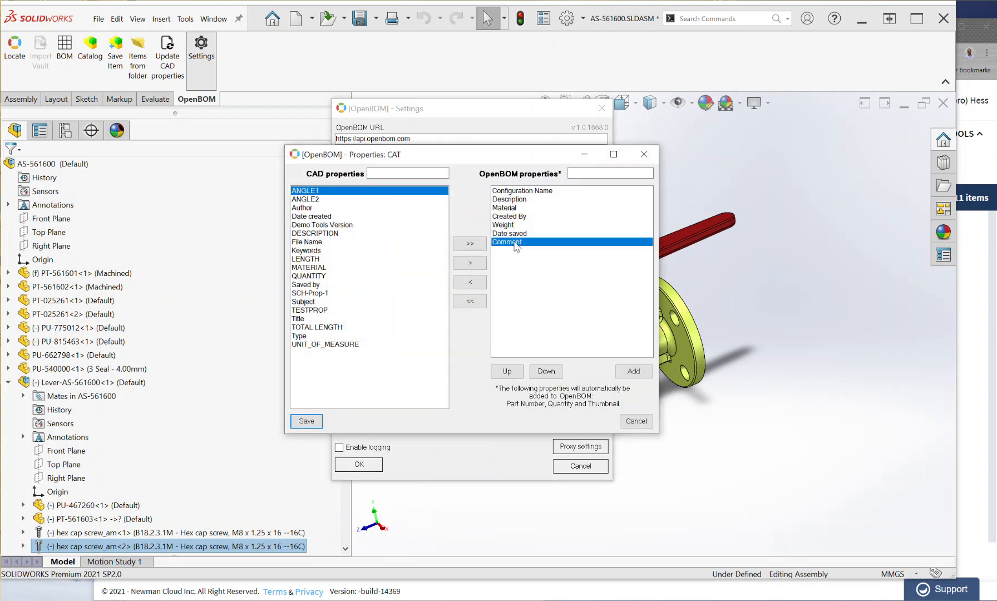
click(470, 281)
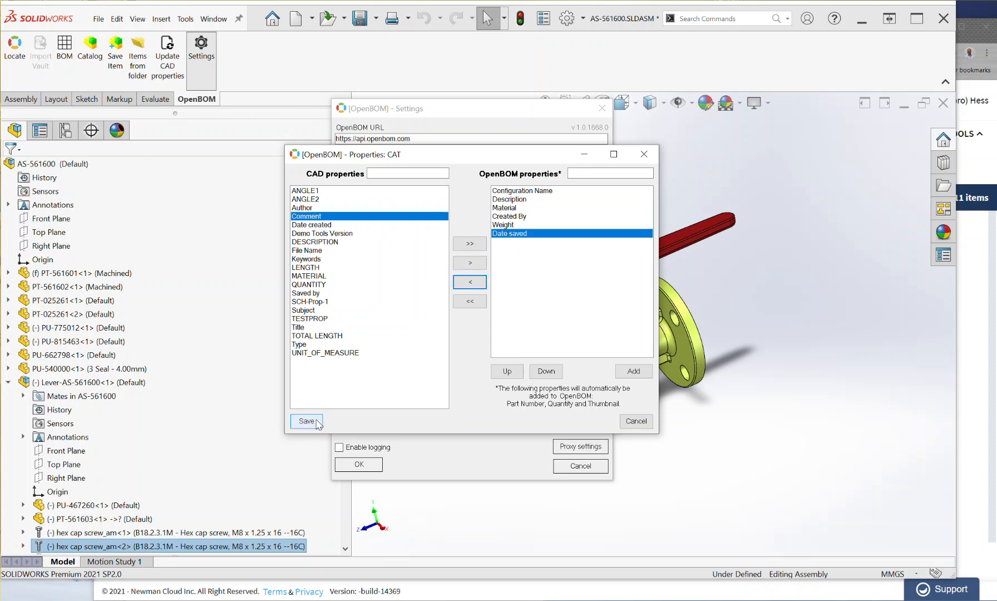
click(306, 424)
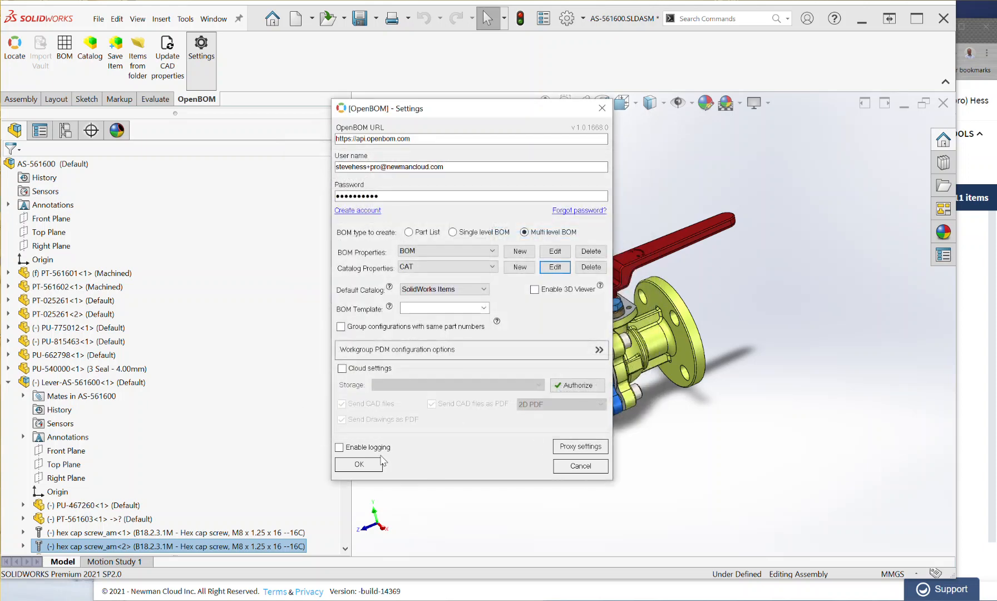
click(358, 464)
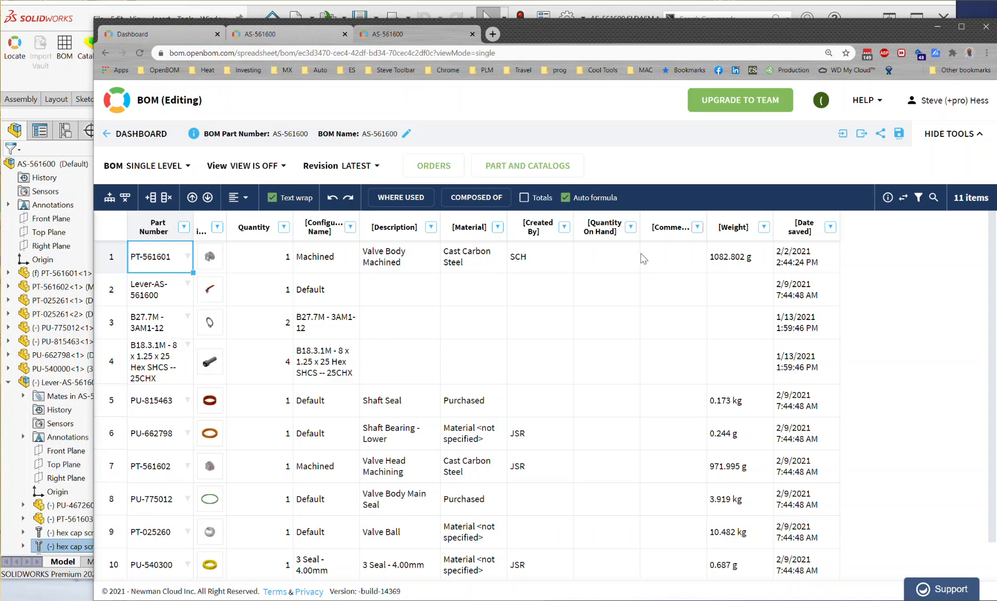
mouse_move(629, 264)
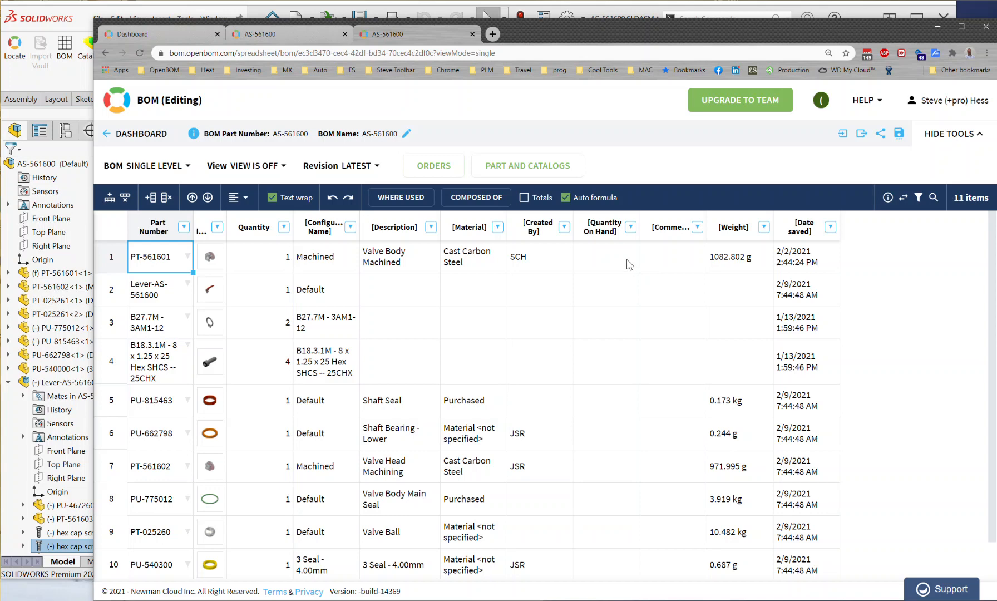
mouse_move(667, 247)
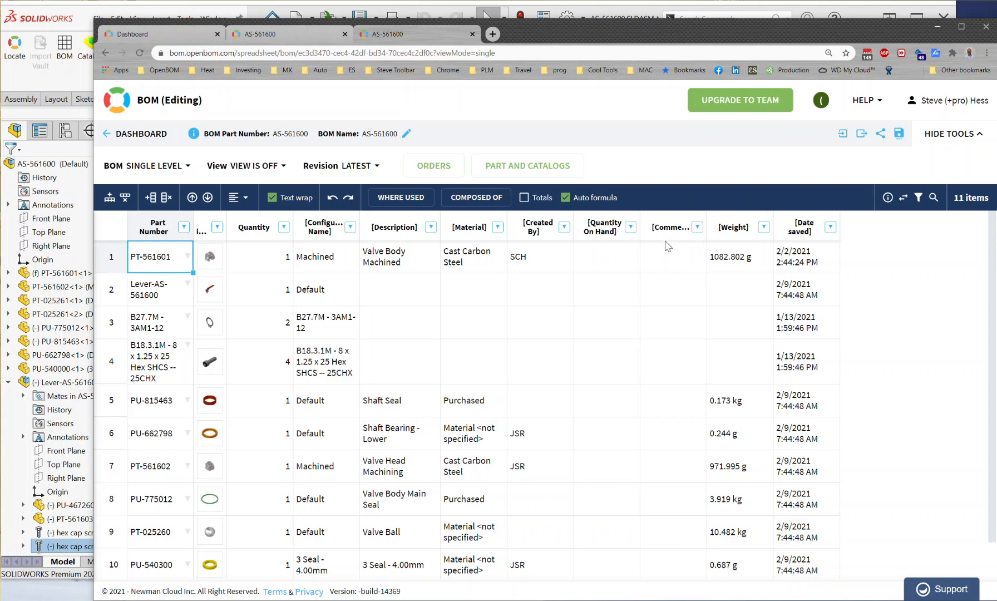
mouse_move(409, 230)
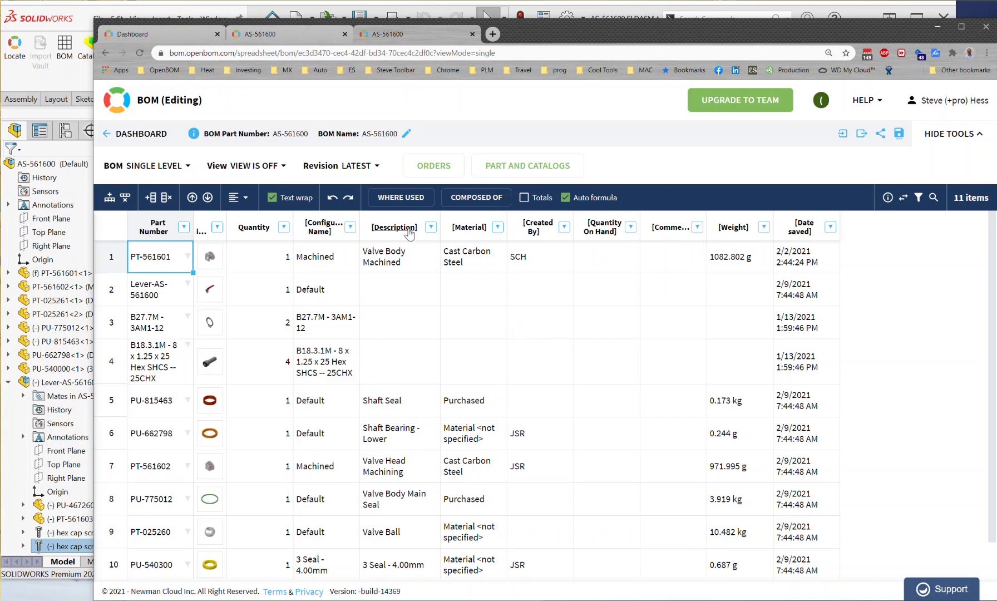